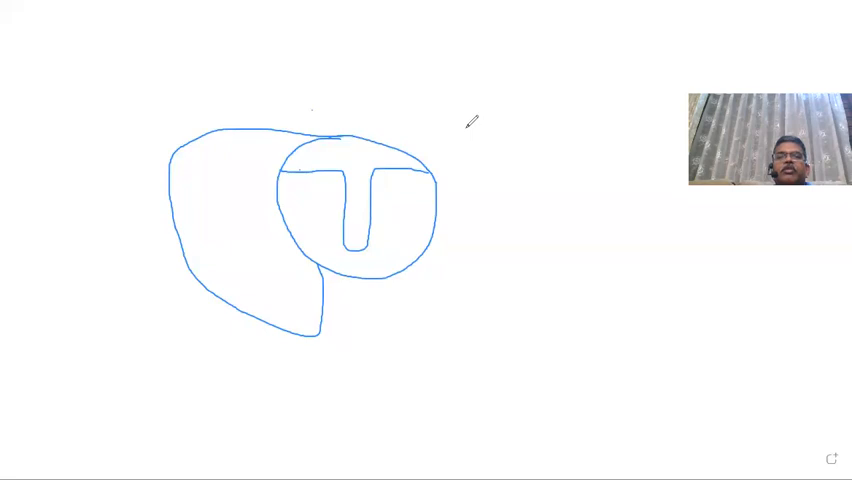
mouse_move(448, 76)
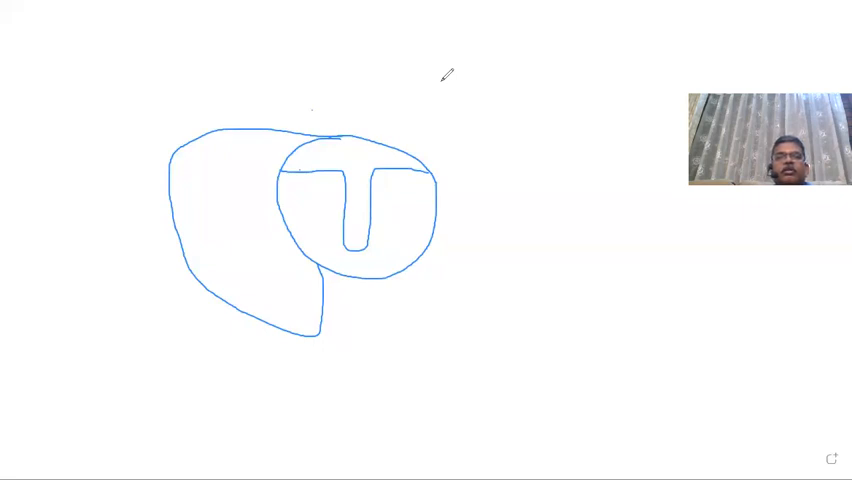
mouse_move(304, 192)
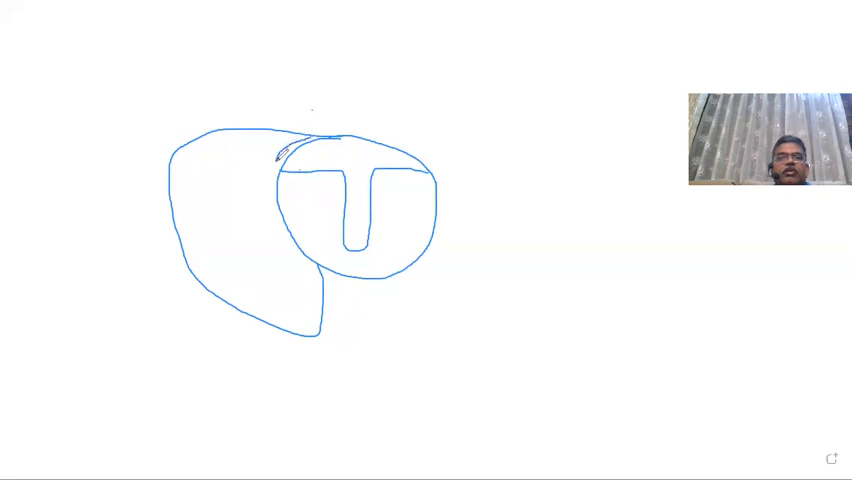
Hatch the crescent along the circle's left edge and outline an inner cavity in the left lobe.
left_click_drag(284, 150, 276, 218)
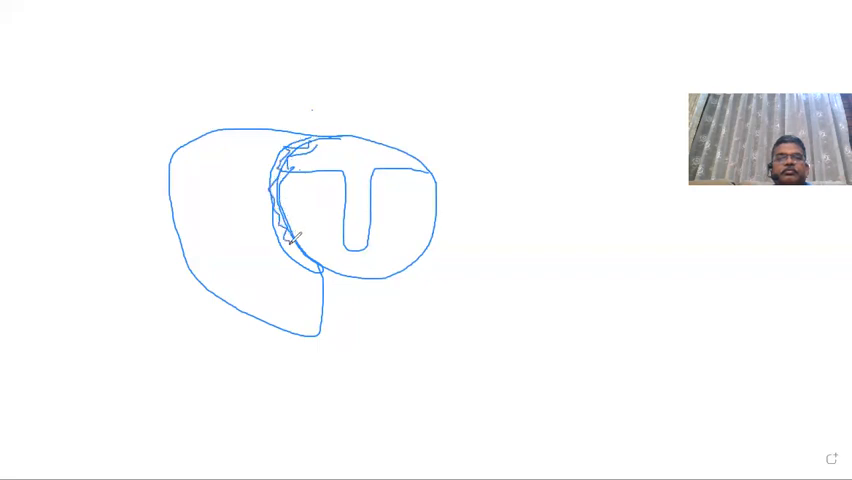
left_click_drag(300, 236, 324, 264)
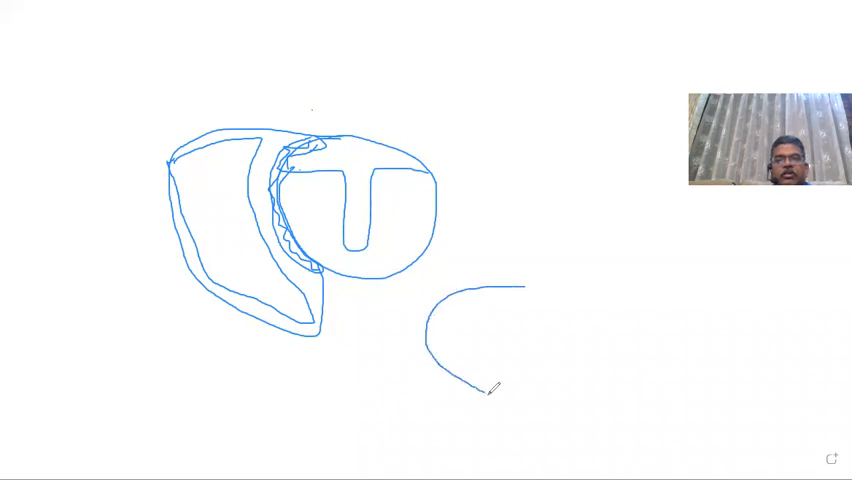
Draw a nearly closed rounded cavity outline in the lower right, bulging at its upper right.
left_click_drag(488, 392, 572, 398)
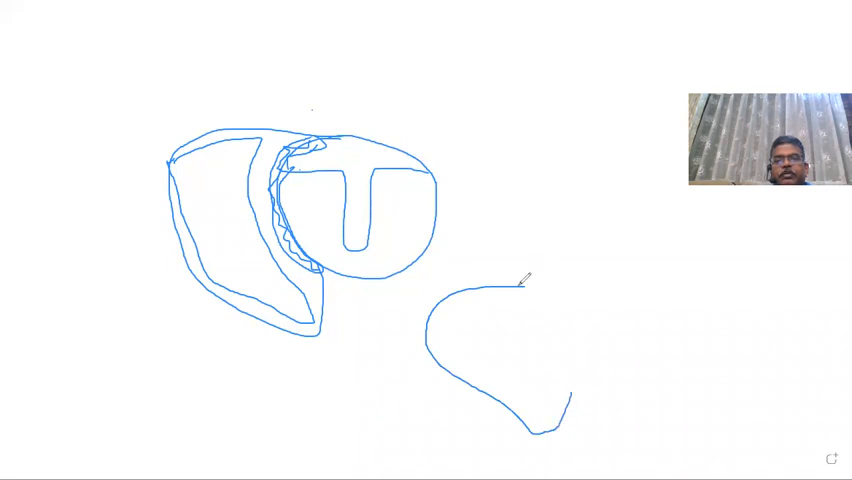
left_click_drag(516, 284, 620, 276)
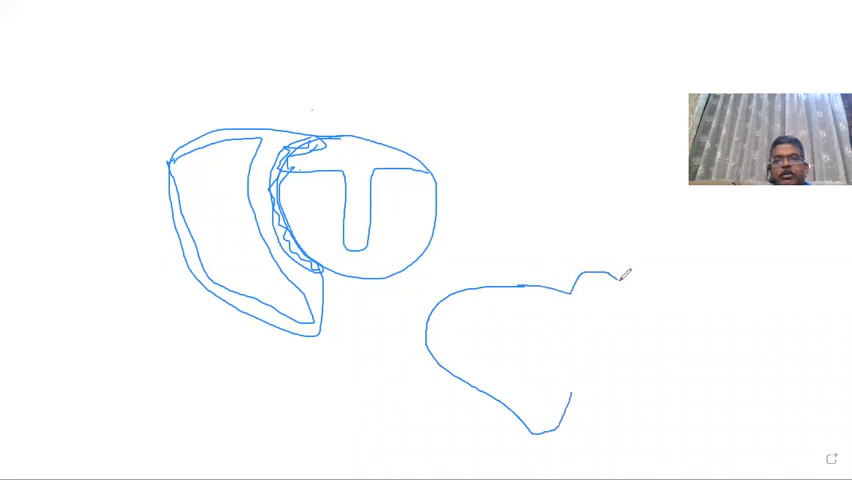
left_click_drag(624, 276, 650, 400)
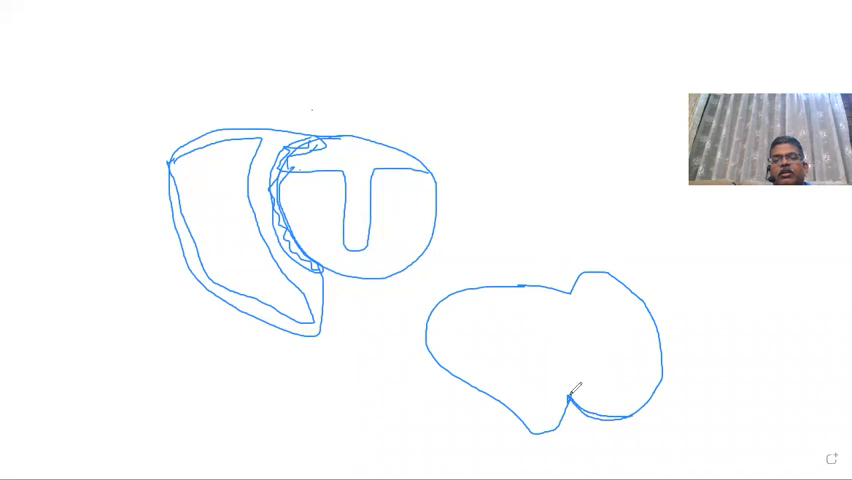
mouse_move(488, 358)
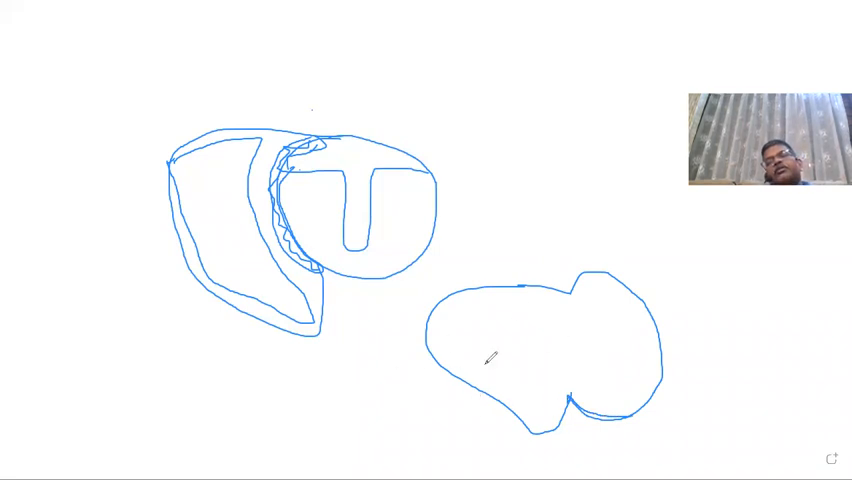
mouse_move(580, 388)
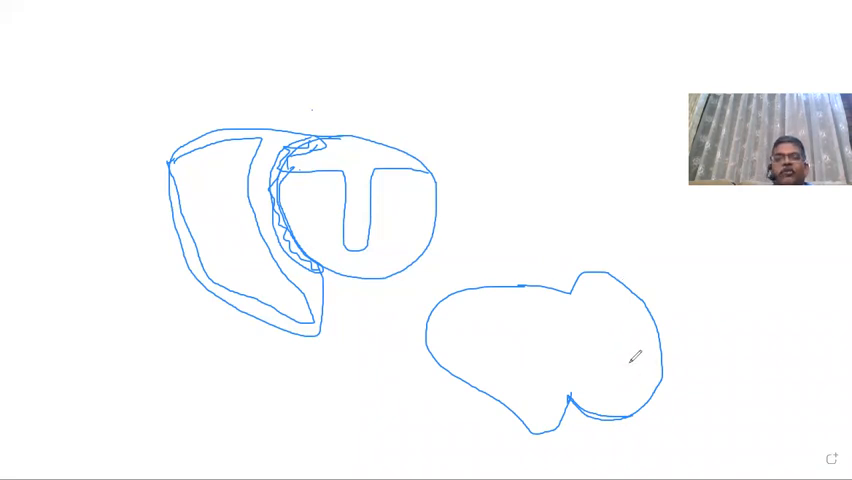
mouse_move(466, 316)
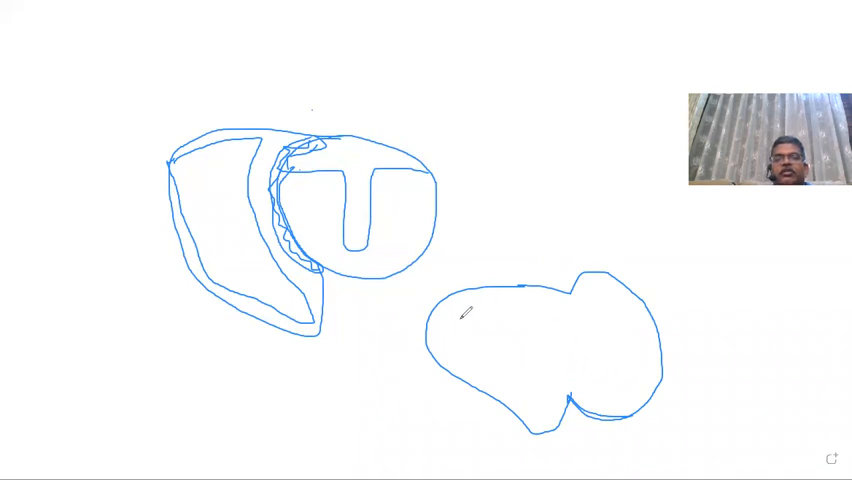
mouse_move(516, 390)
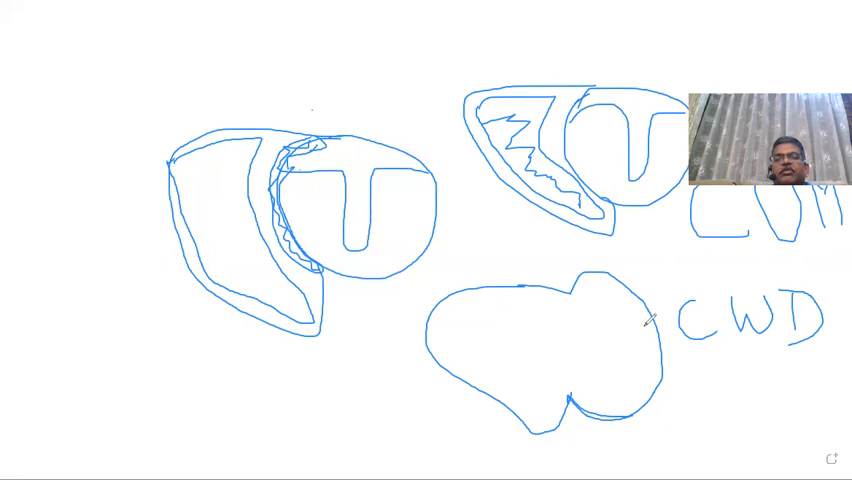
mouse_move(770, 364)
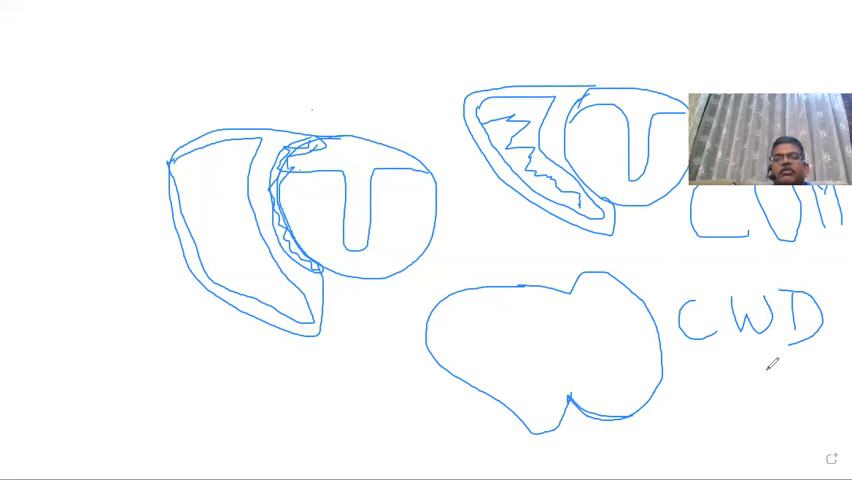